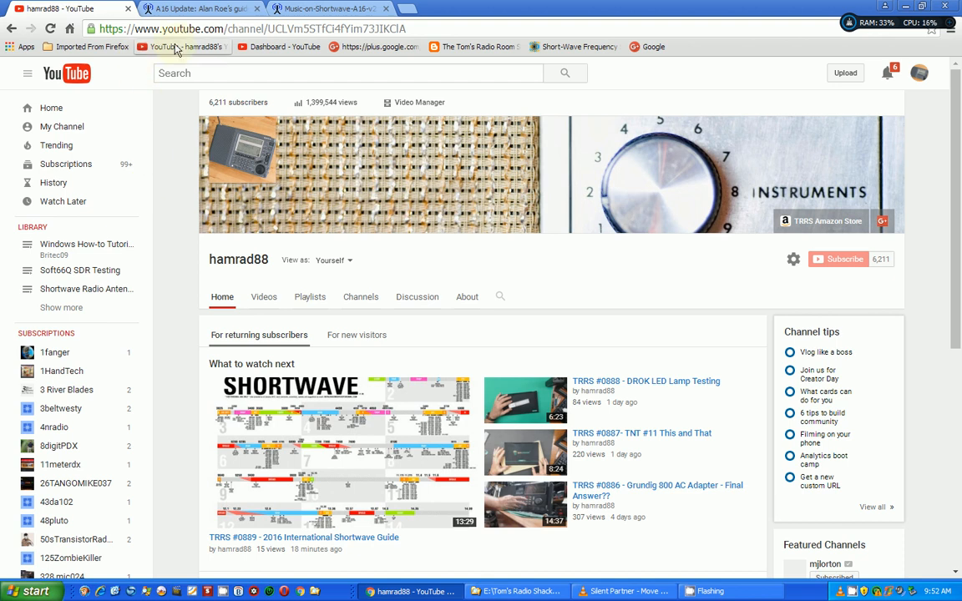
Step: Switch from the hamrad88 YouTube page to the 'A16 Update: Alan Roe's guide' tab
left_click(201, 8)
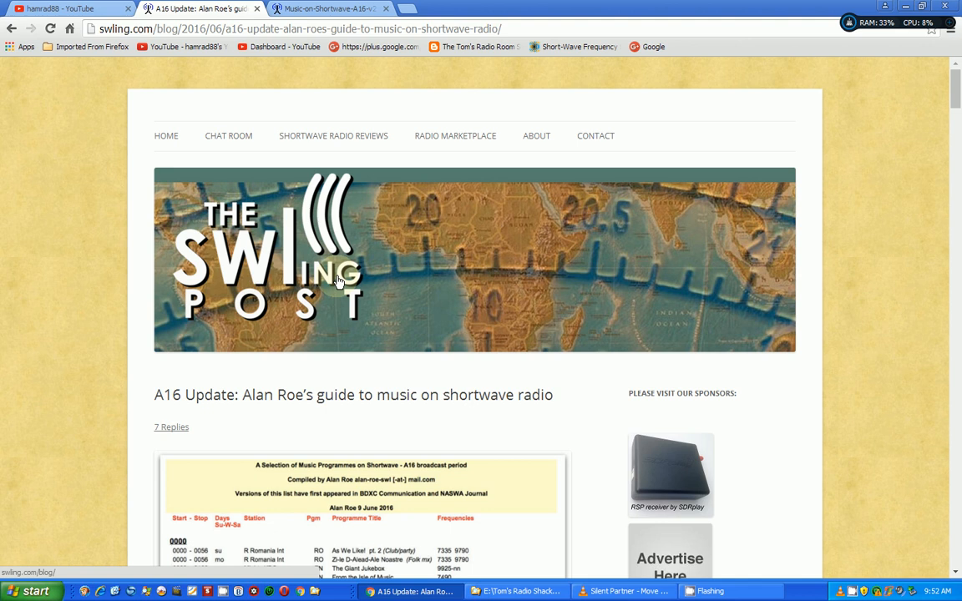
Step: Scroll to the download link and open the 12-page Music on Shortwave A-16 PDF
scroll("down", 3)
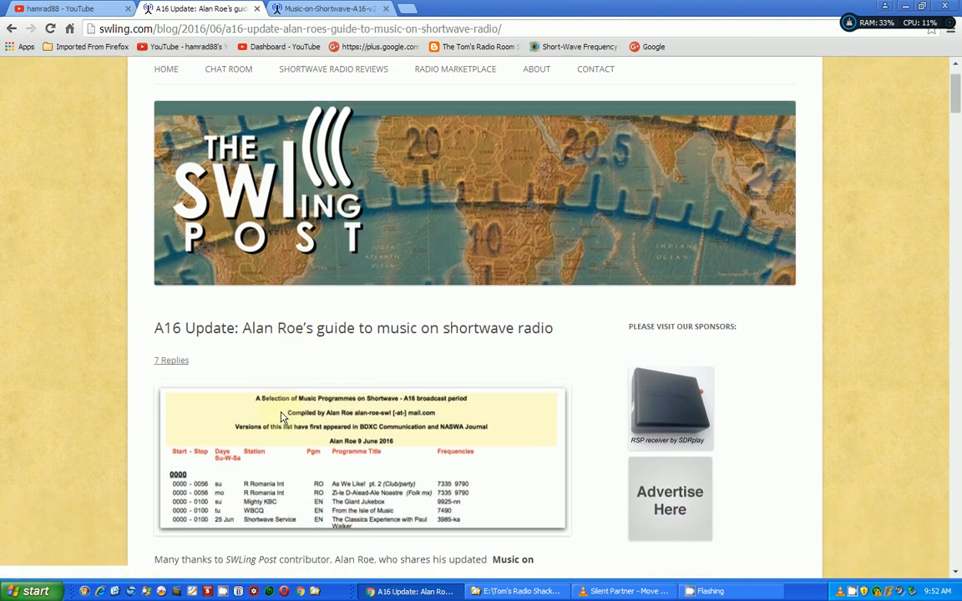
mouse_move(164, 356)
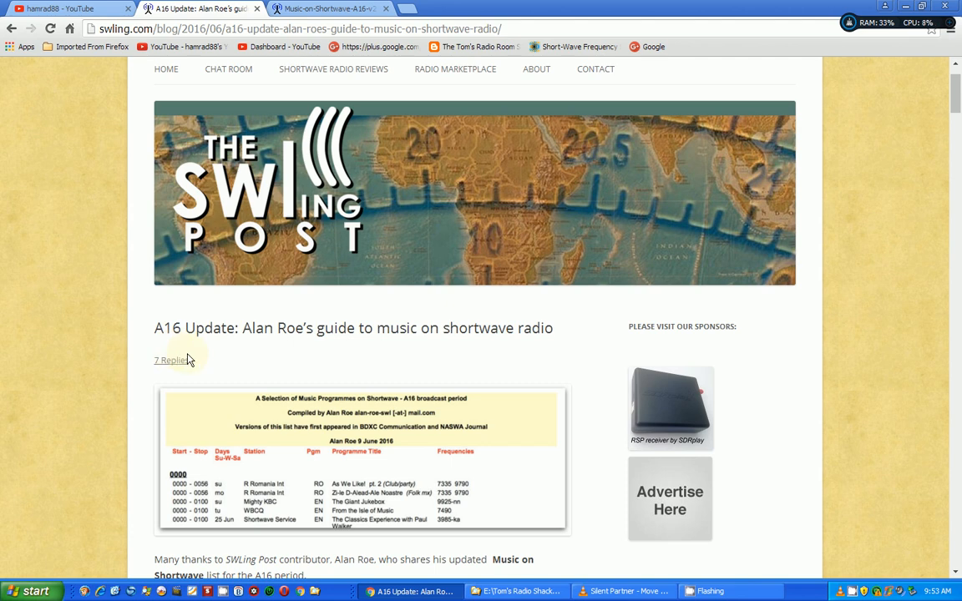
scroll("down", 3)
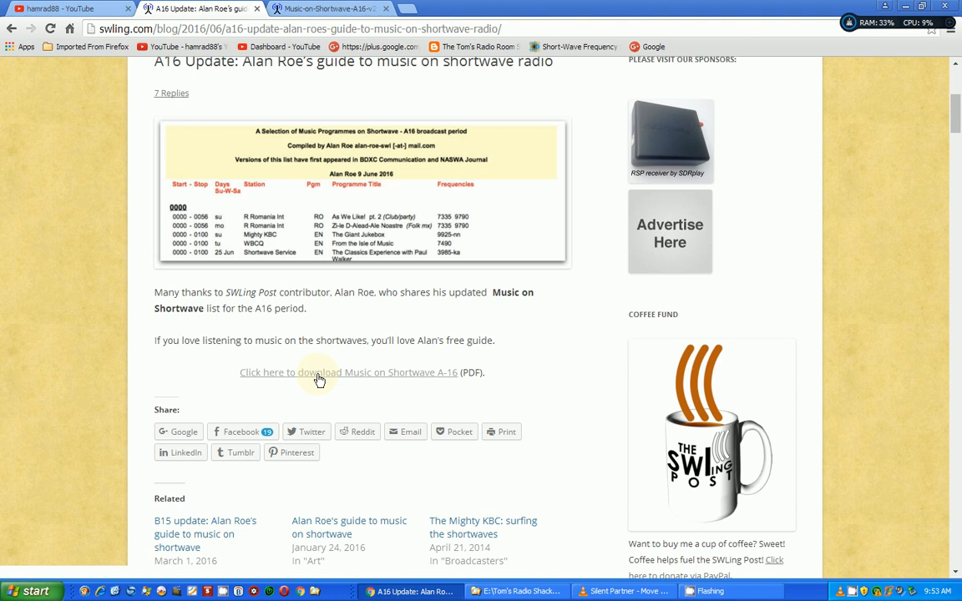
mouse_move(293, 115)
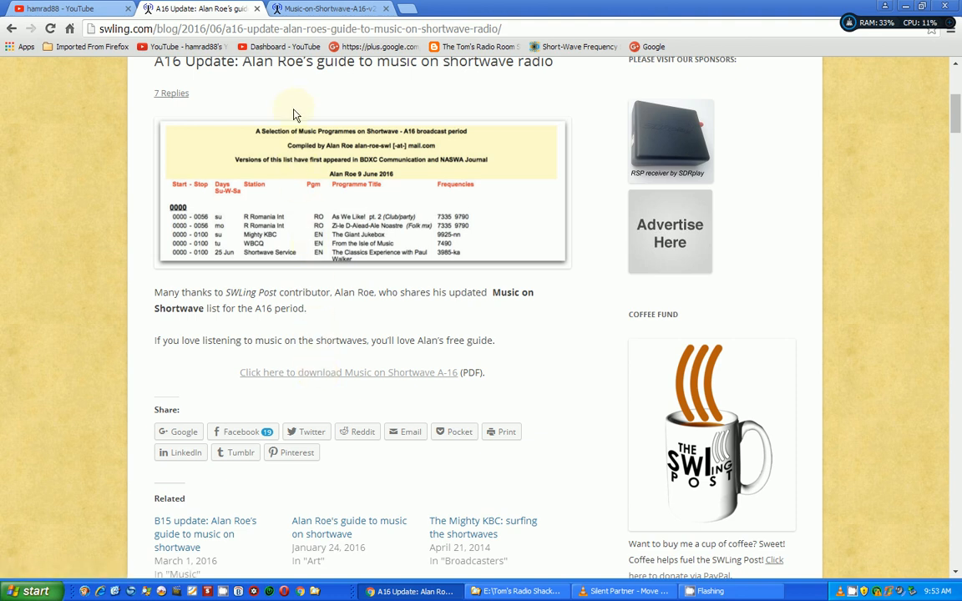
left_click(347, 373)
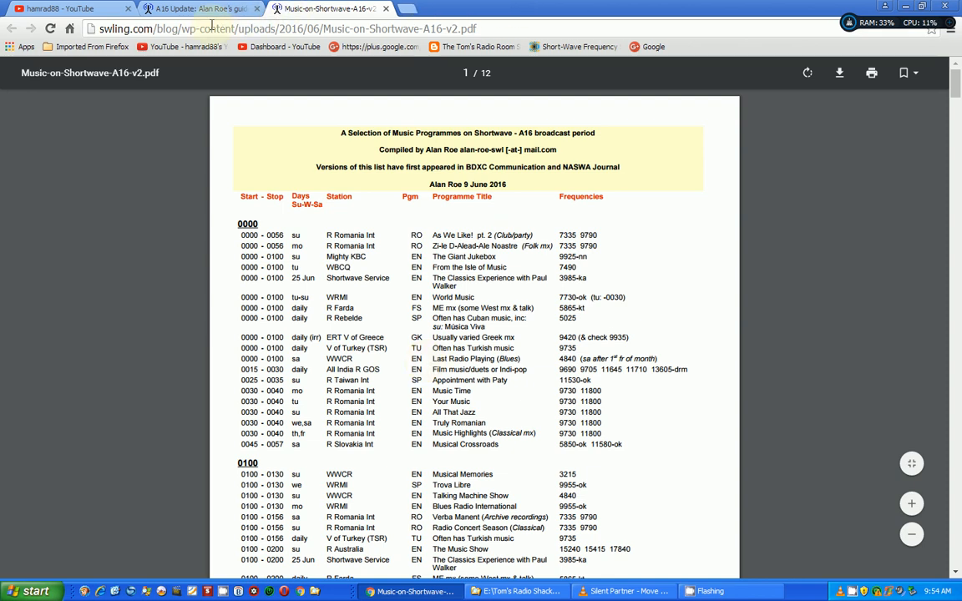
mouse_move(396, 276)
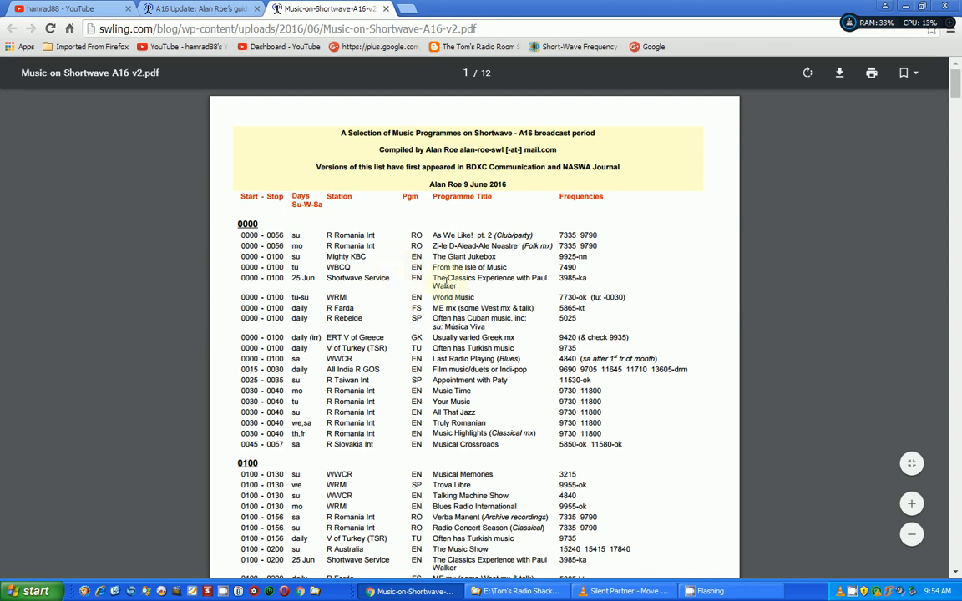
scroll("down", 3)
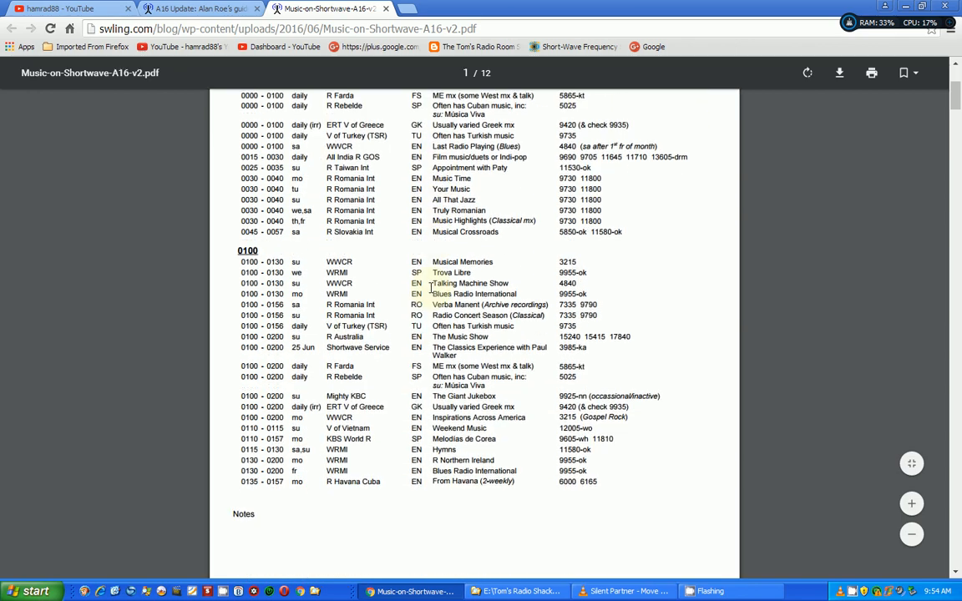
scroll("down", 3)
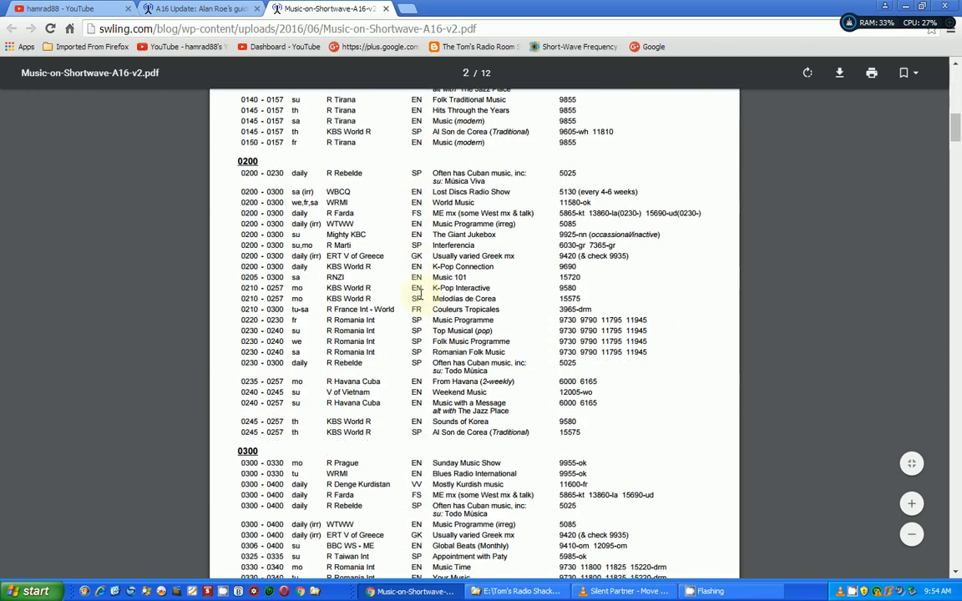
scroll("down", 3)
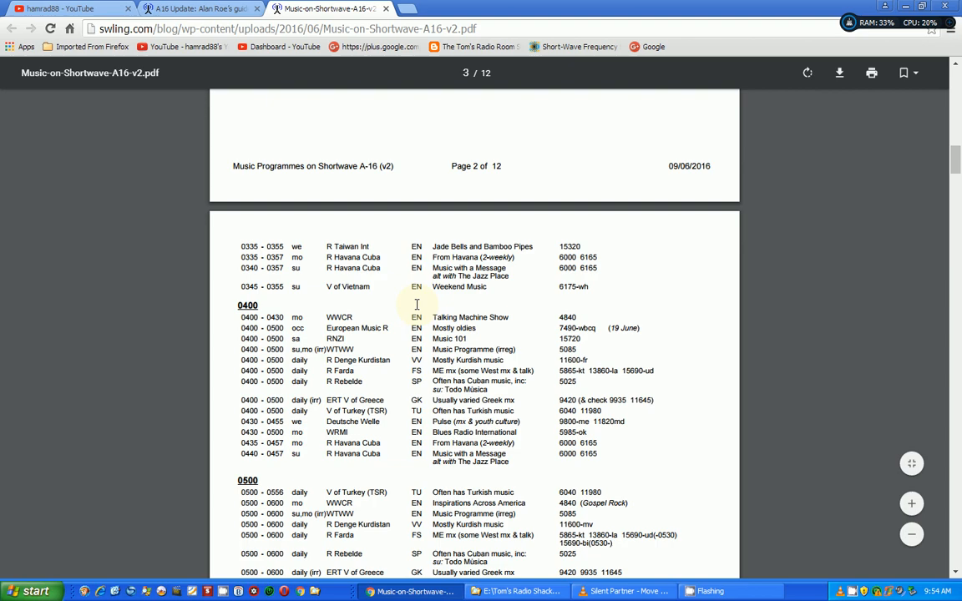
scroll("down", 3)
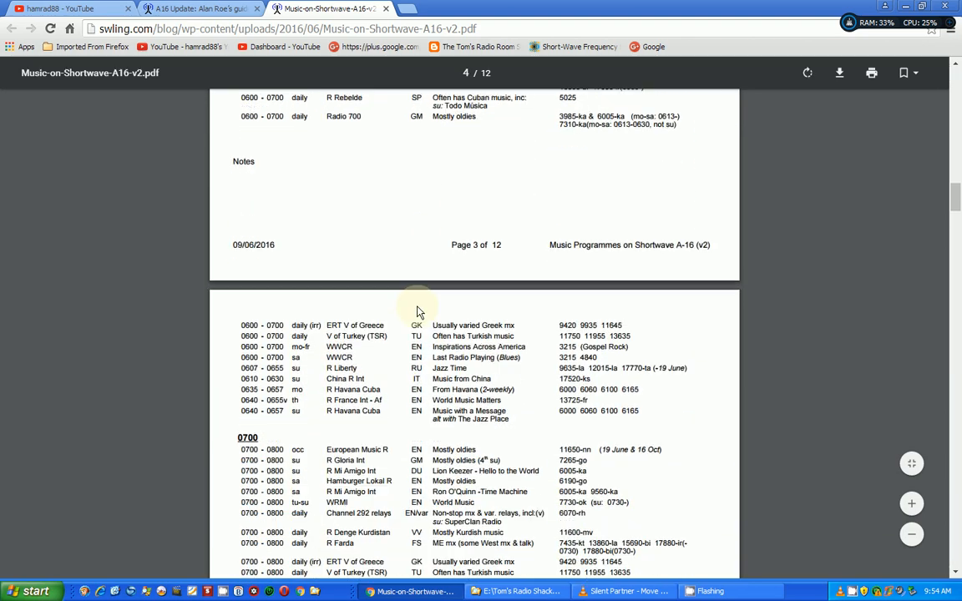
scroll("down", 3)
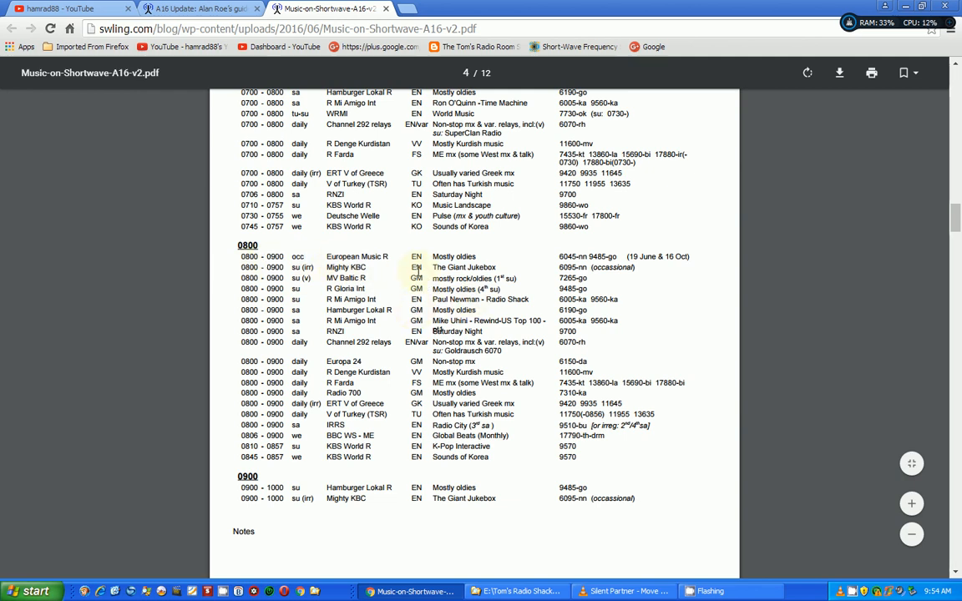
mouse_move(397, 299)
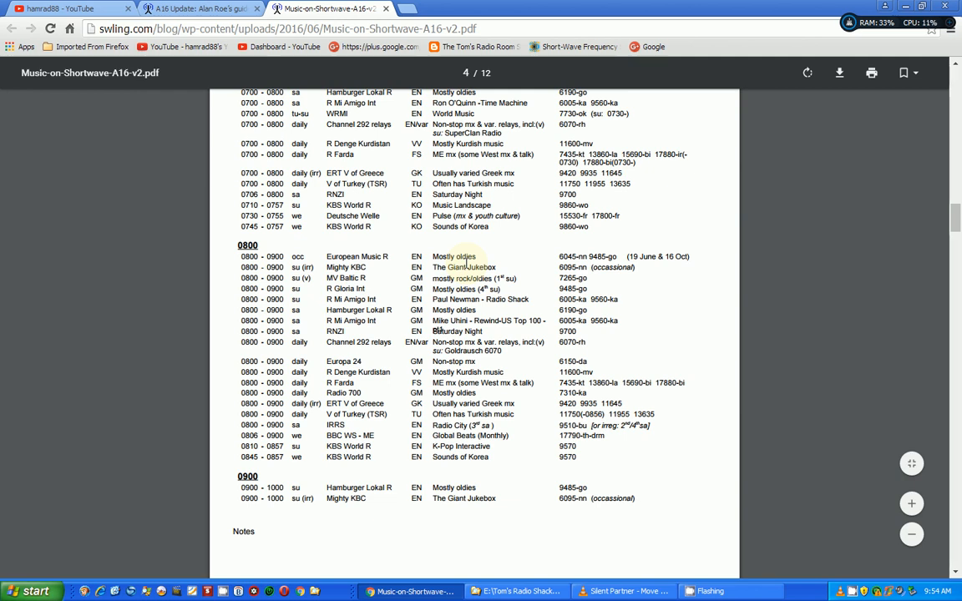
scroll("up", 3)
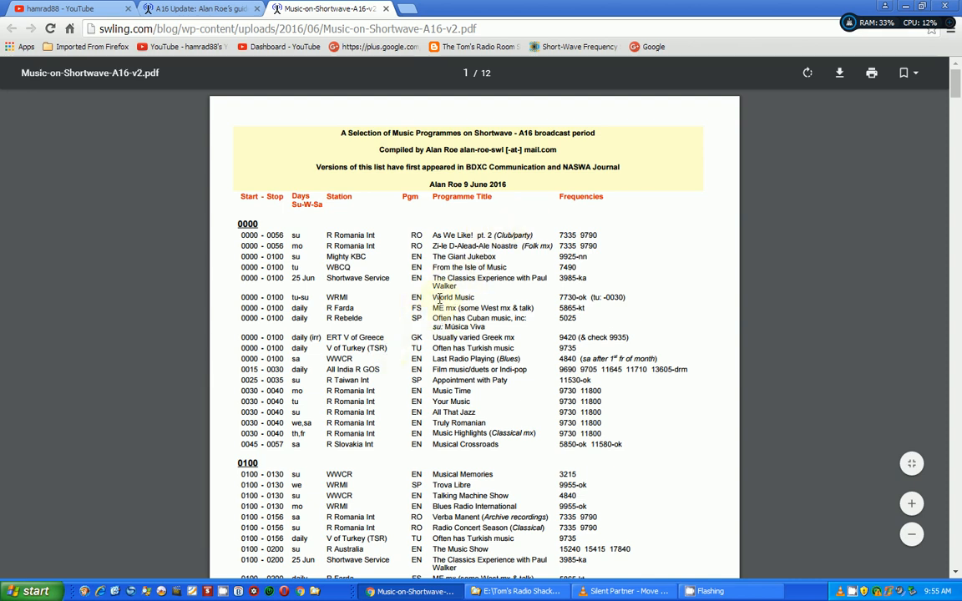
mouse_move(517, 209)
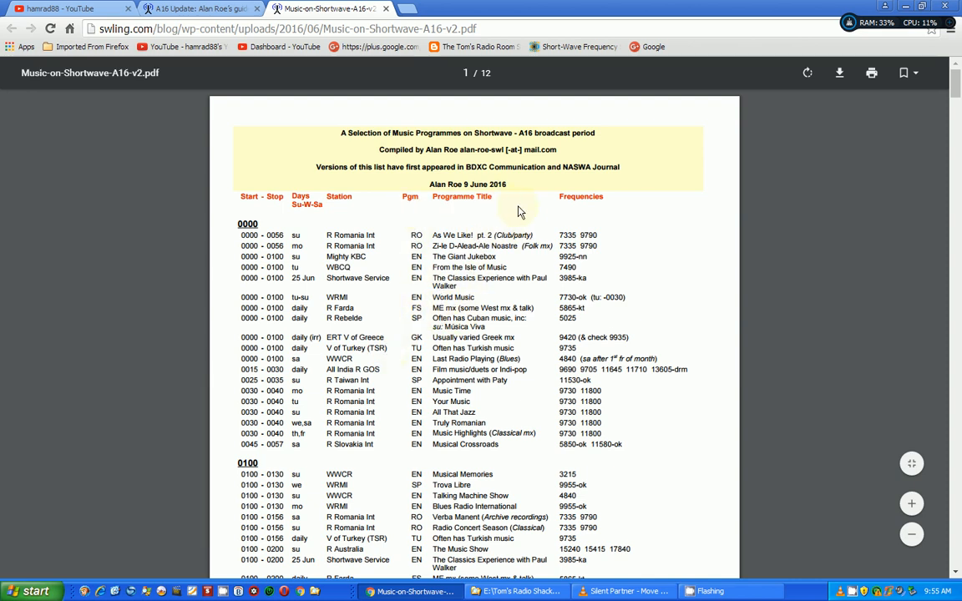
mouse_move(624, 243)
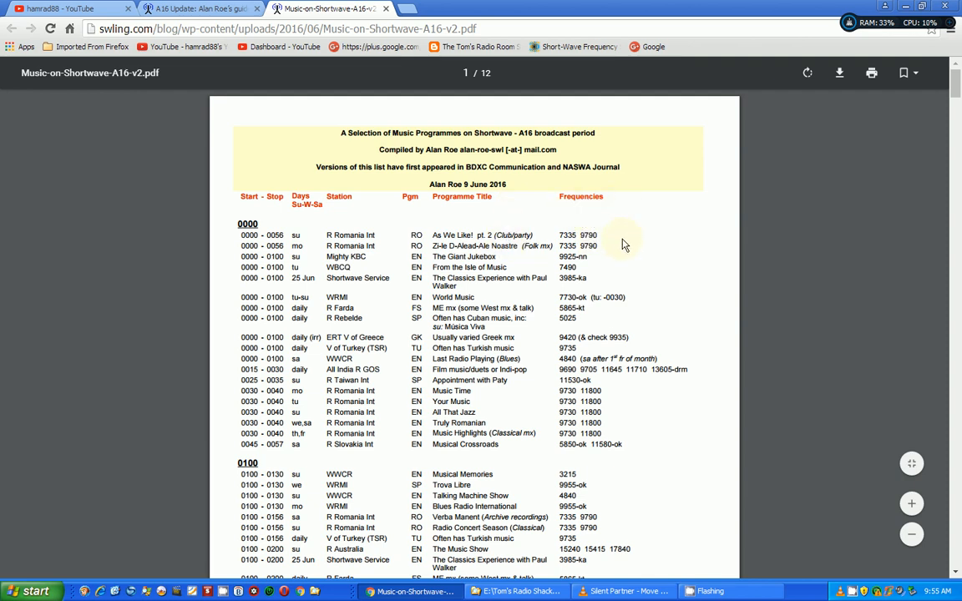
mouse_move(422, 281)
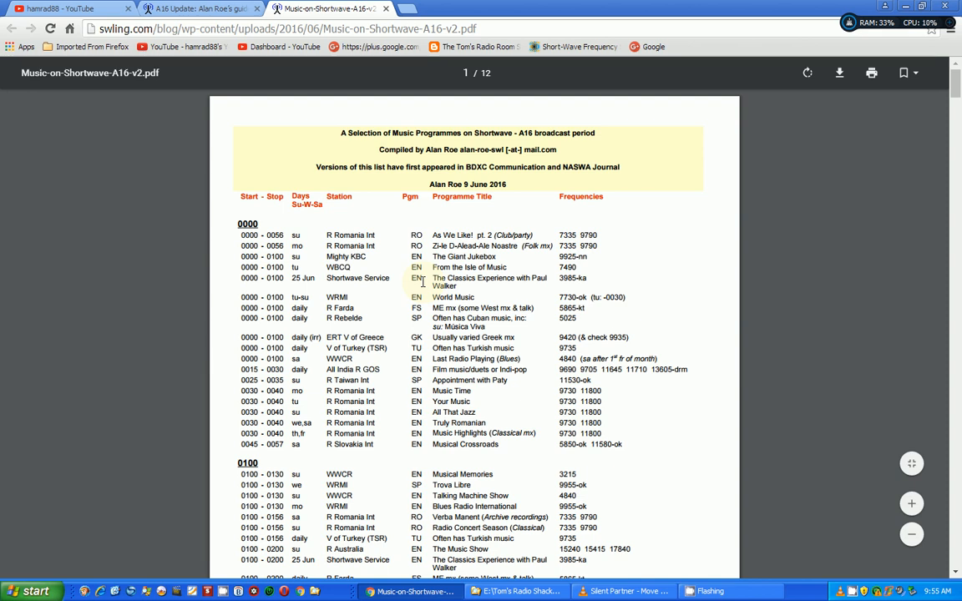
scroll("down", 3)
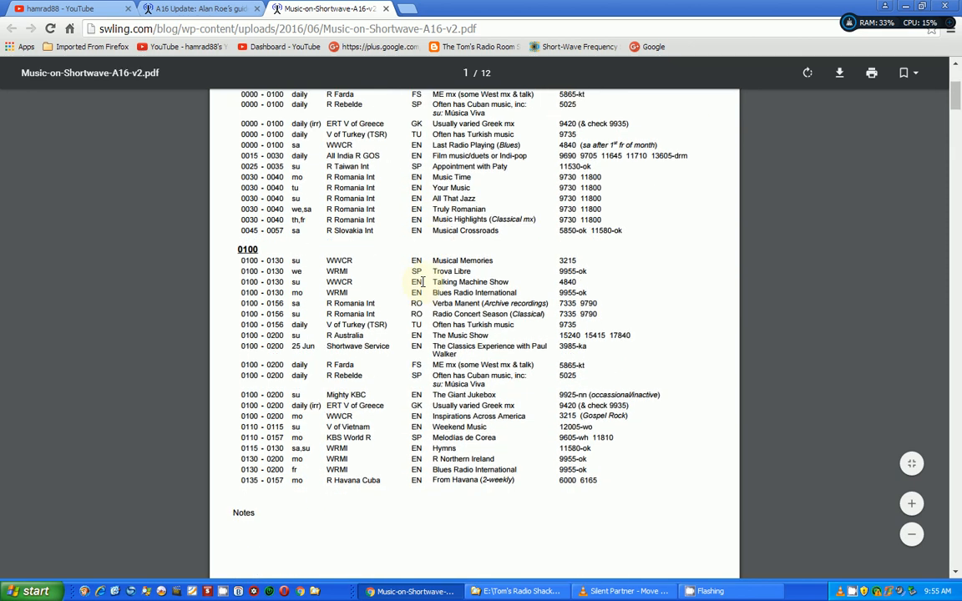
scroll("down", 3)
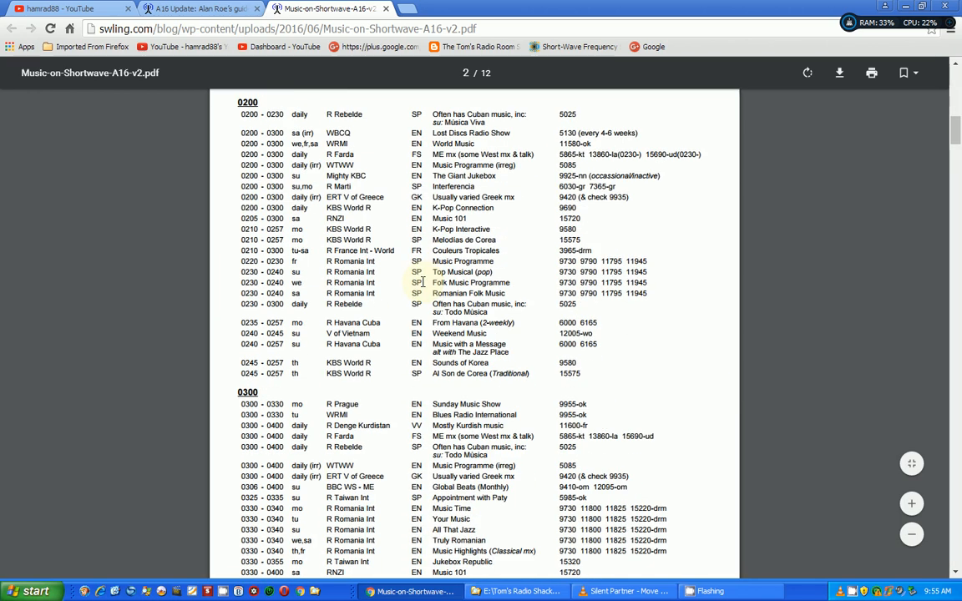
scroll("down", 3)
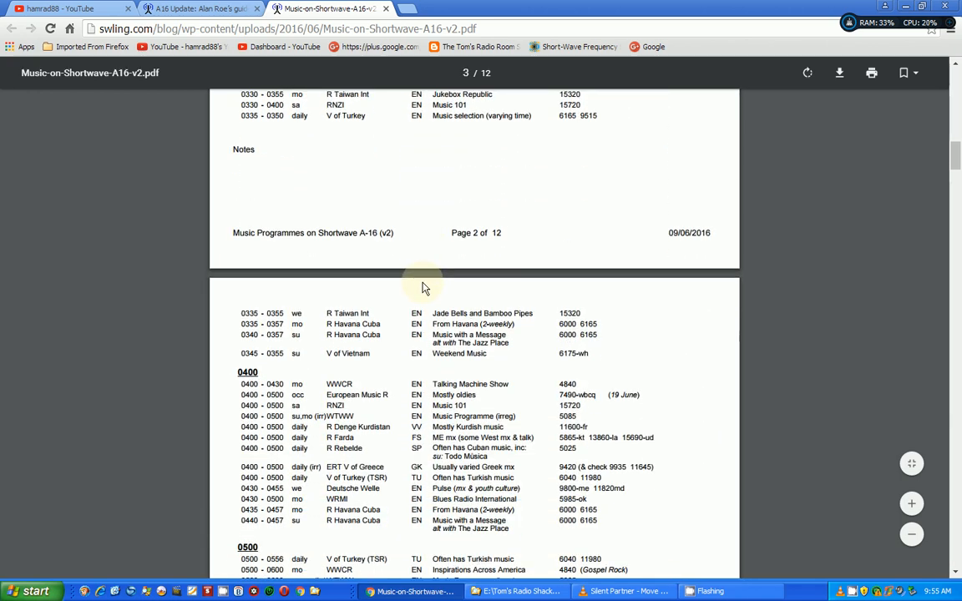
scroll("down", 3)
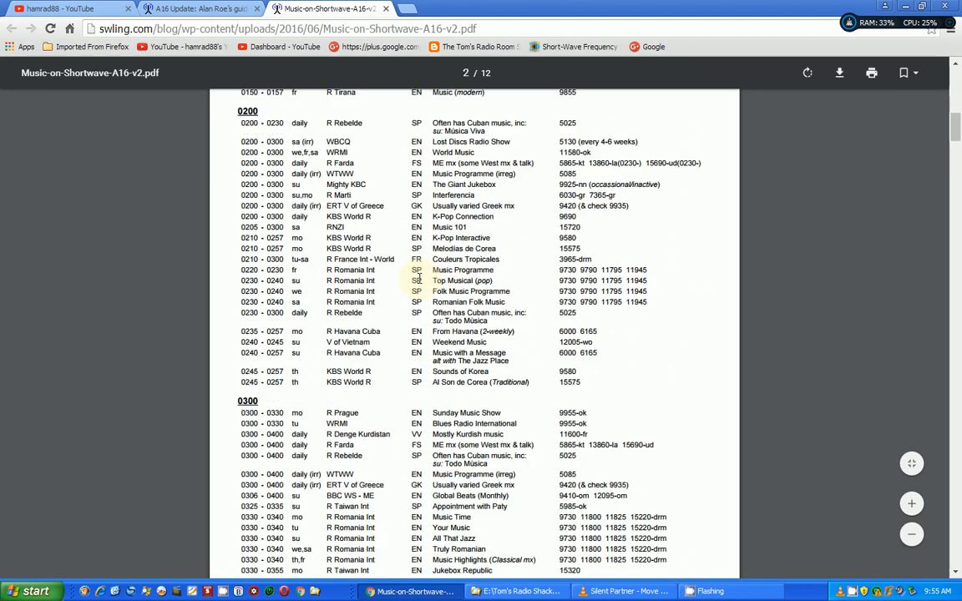
scroll("up", 3)
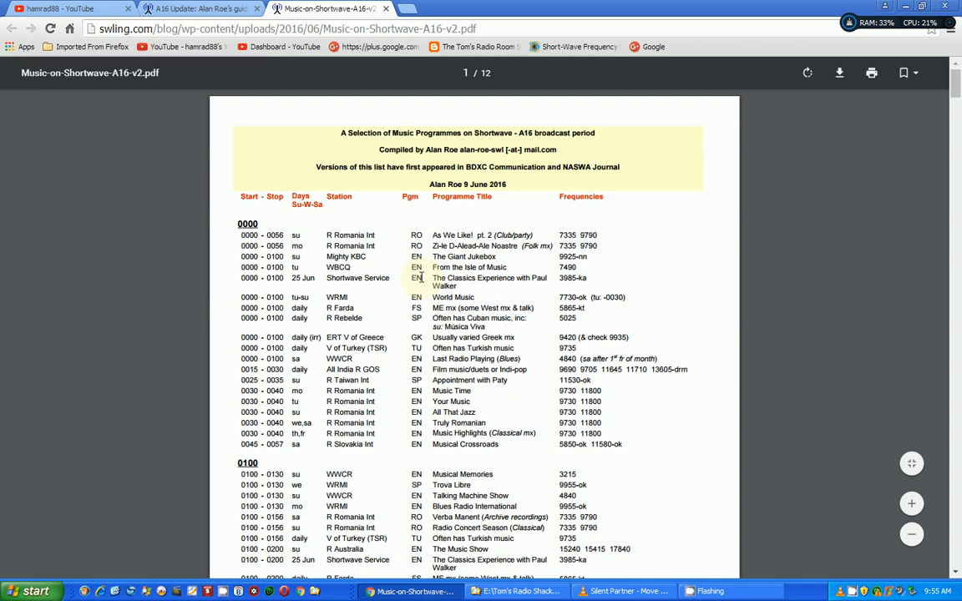